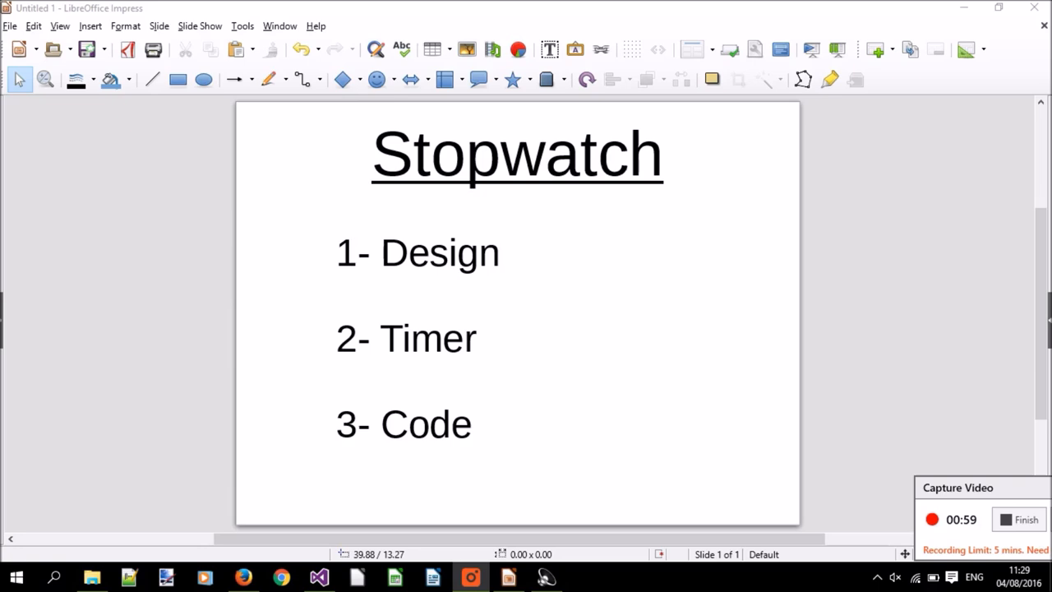
Step: Leave the Stopwatch outline slide and bring up Visual Studio 2015 from the taskbar
click(319, 576)
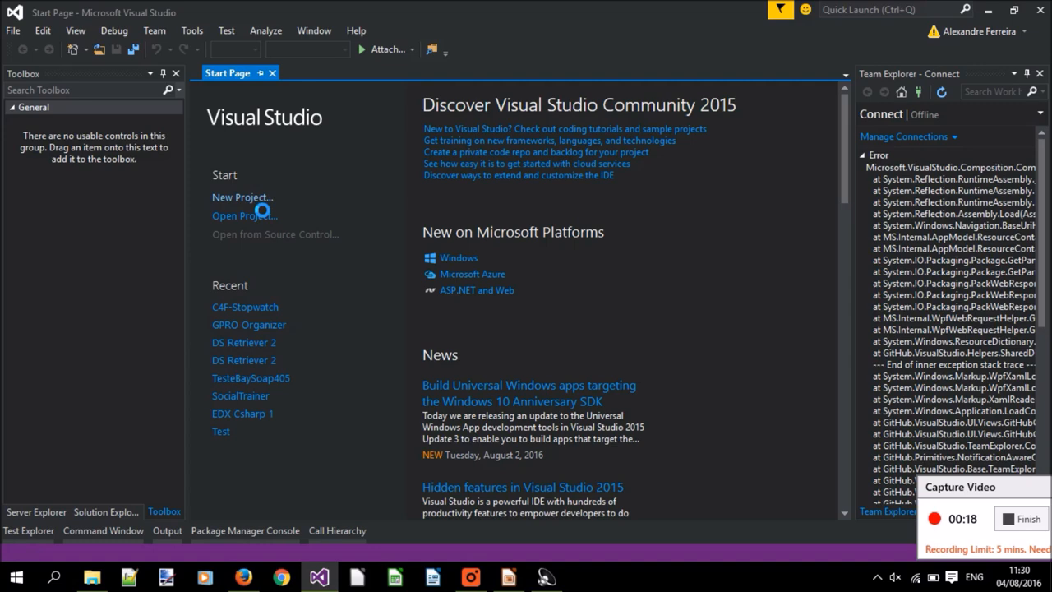
Step: Start a new project and choose the Visual C# Windows Forms Application template
click(242, 197)
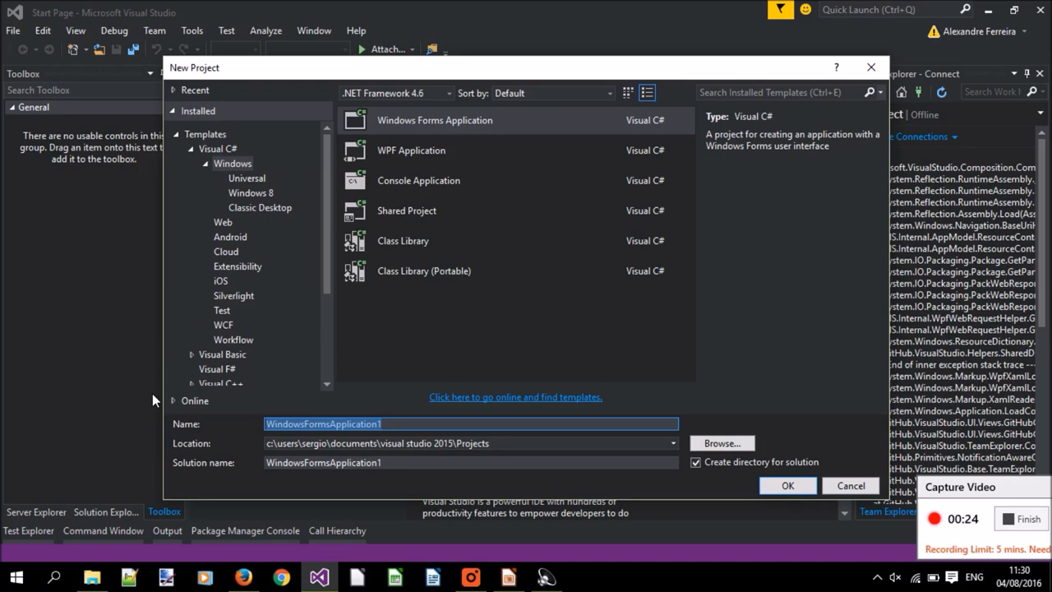
click(786, 485)
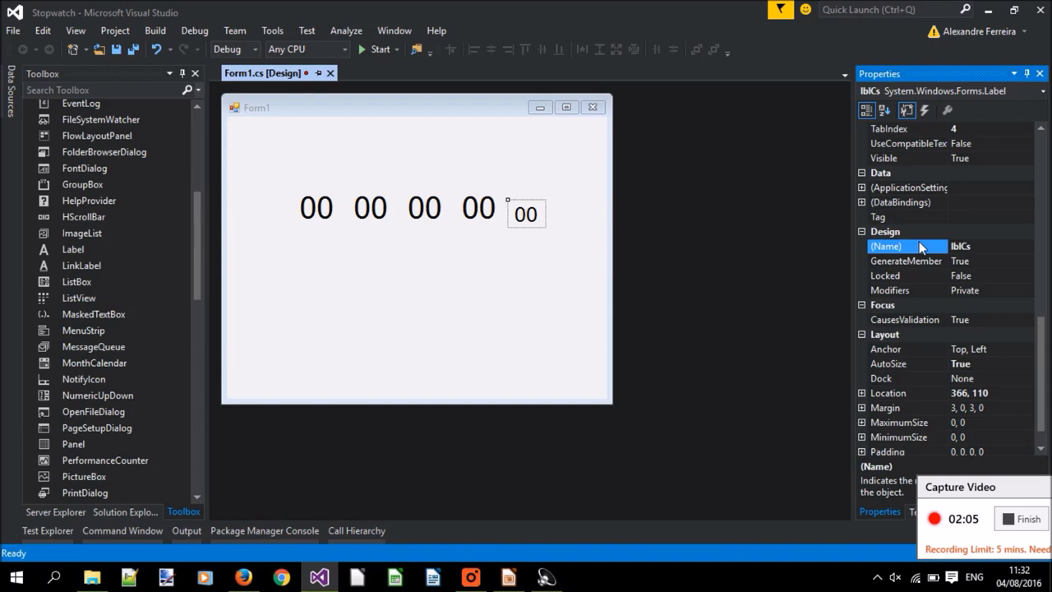
Step: Name the last 00 time label lblCs in Properties
click(411, 329)
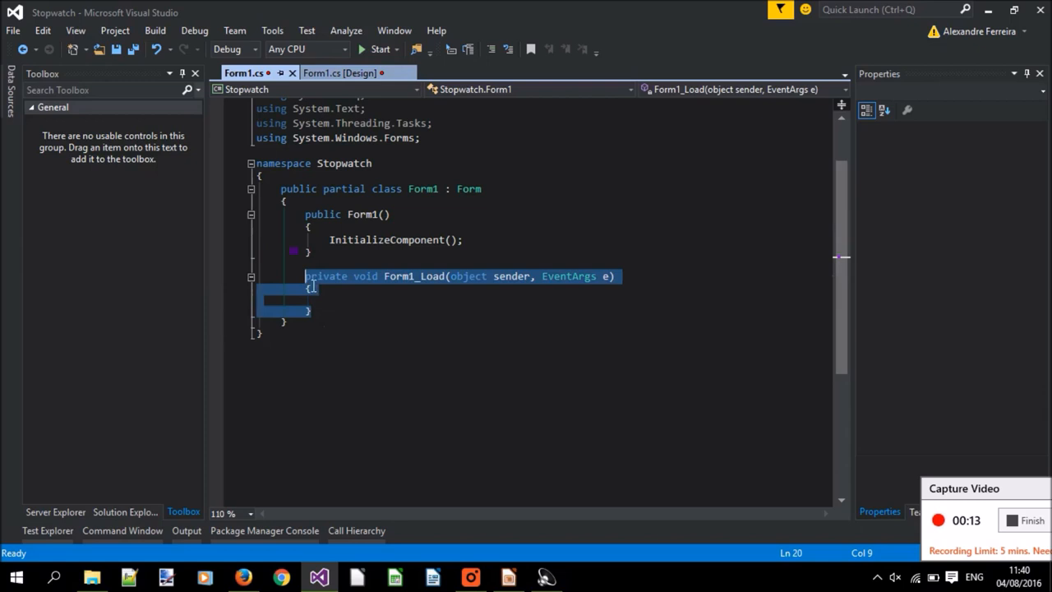
Step: Zero timeCs, timeS and timeMin in Form1_Load, then begin an int field declaration
click(665, 268)
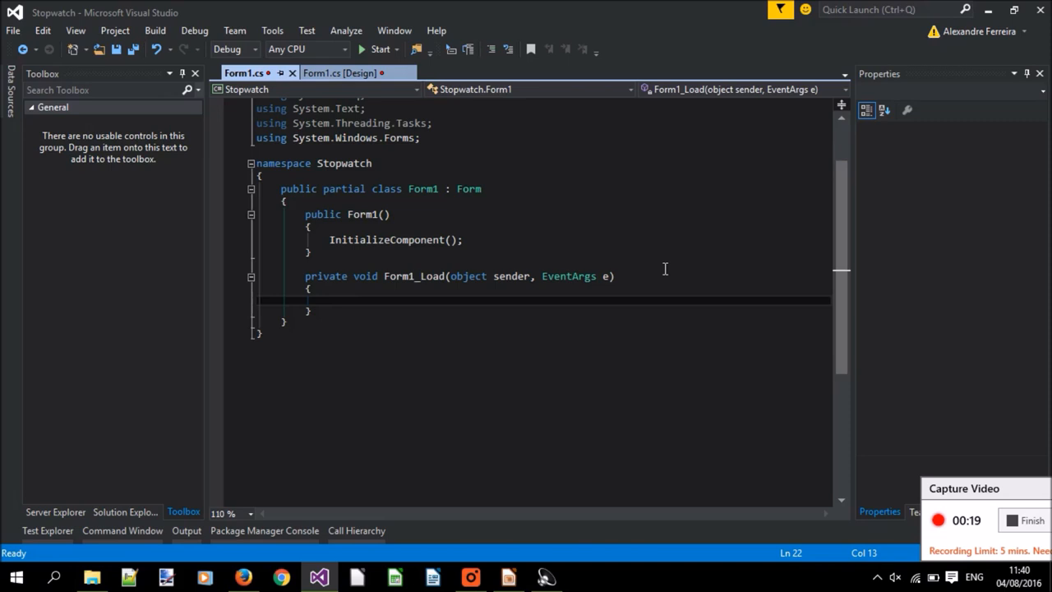
text(timeCs = 0;)
text(timeMin=0)
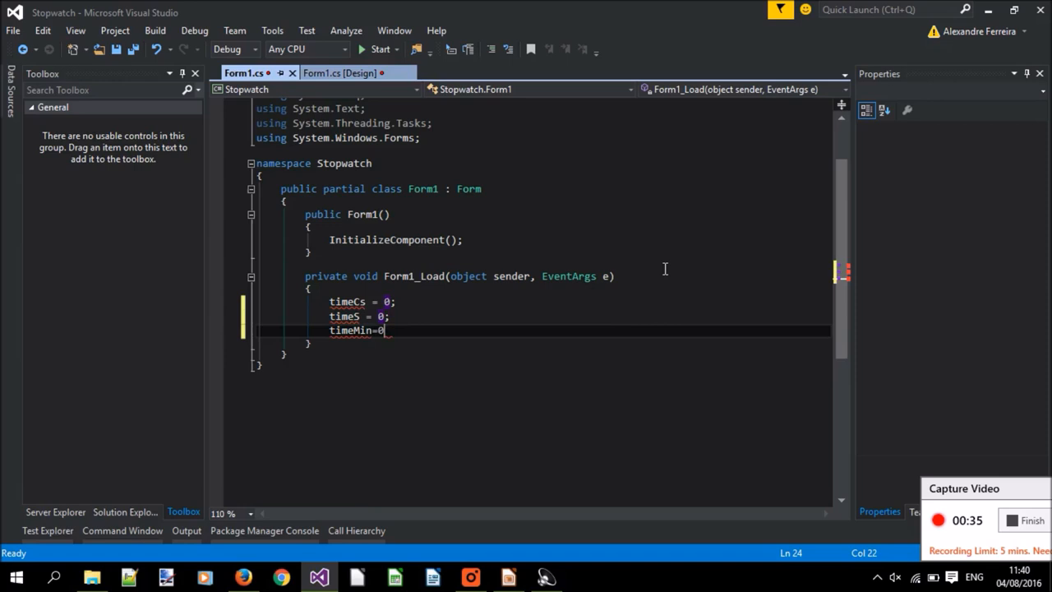
text(int)
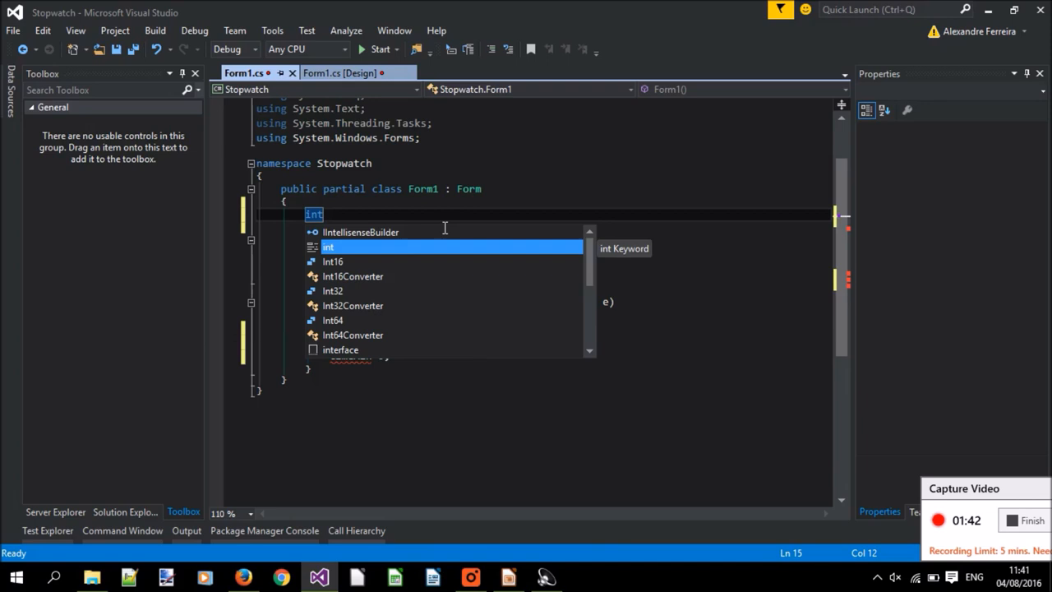
Step: Declare int counters and bool isActive, setting isActive in the Start, Stop and Reset handlers
click(340, 73)
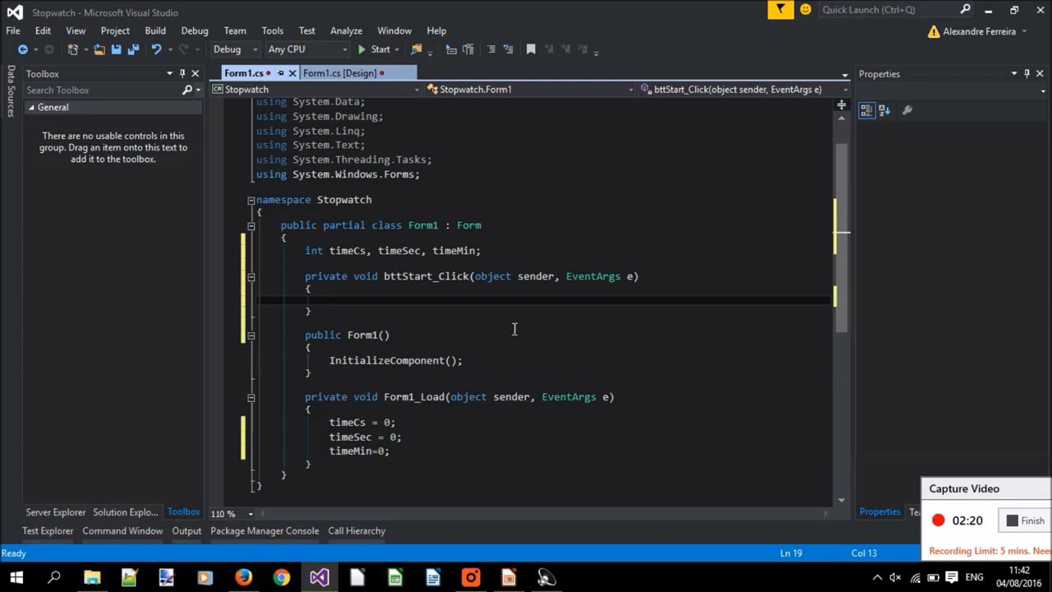
text(bool isActive;)
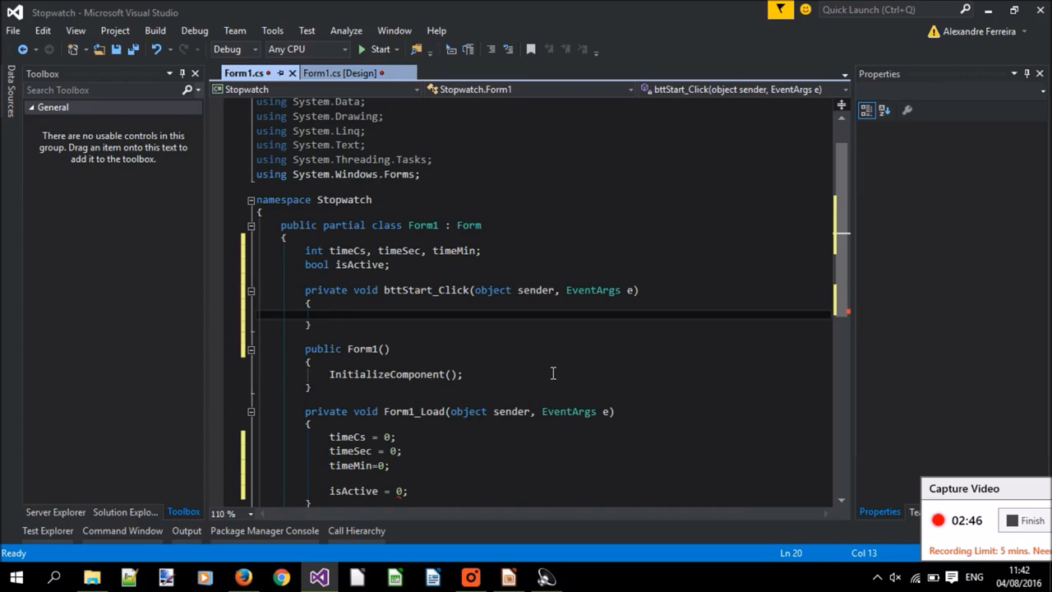
text(isActive = true;)
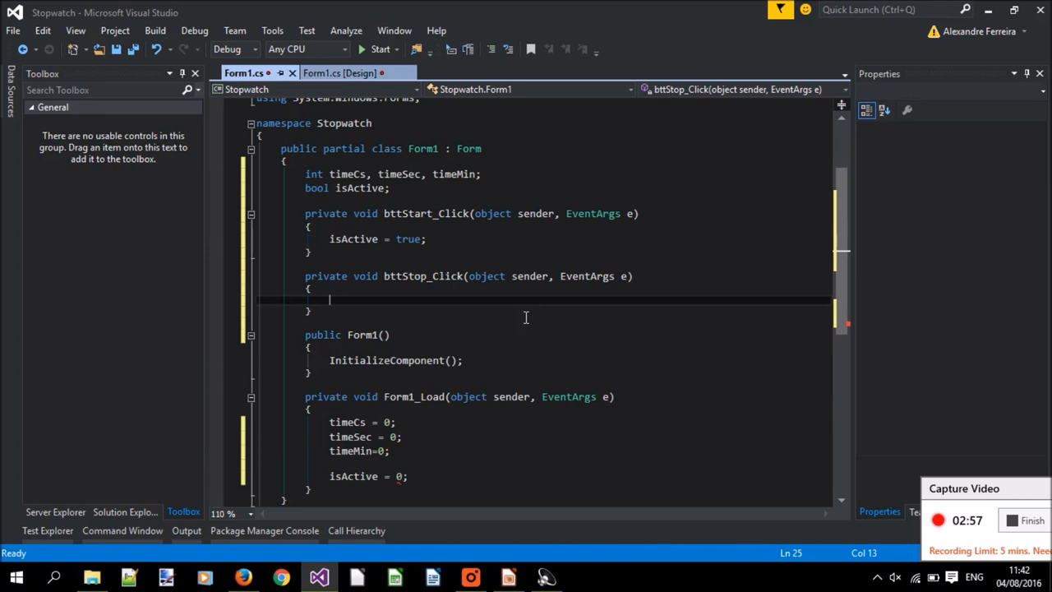
click(342, 72)
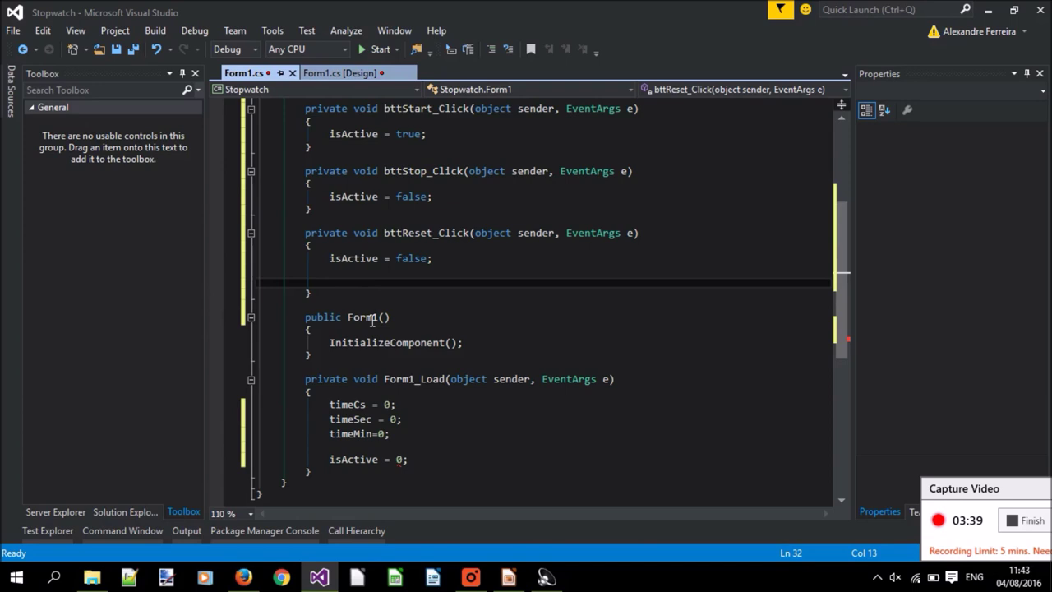
Step: Replace the zero assignments with ResetTime(), generate that method, and call it from Reset
drag(329, 405, 391, 434)
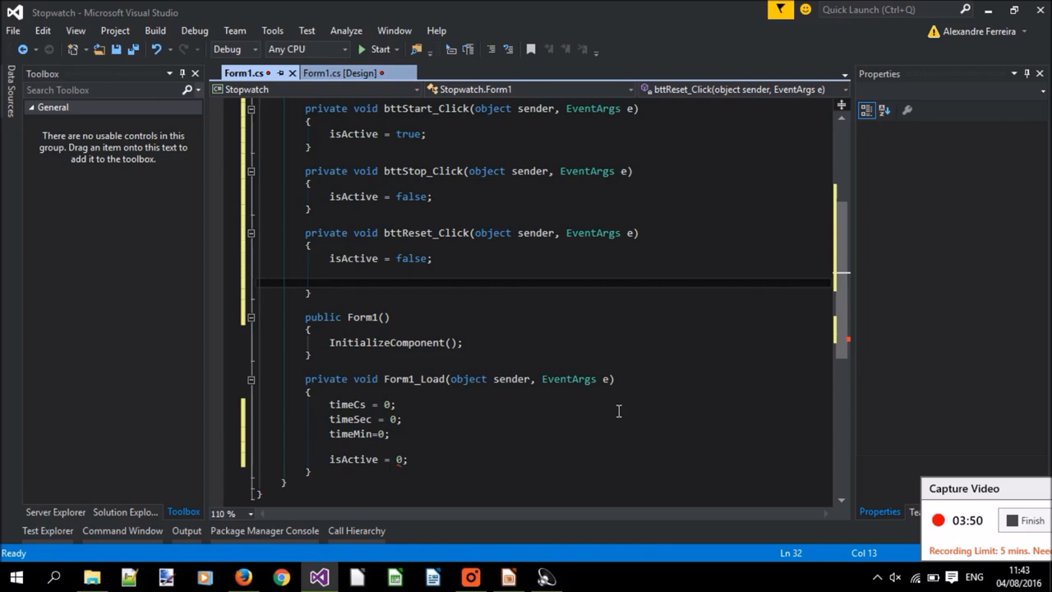
text(ResetTime();)
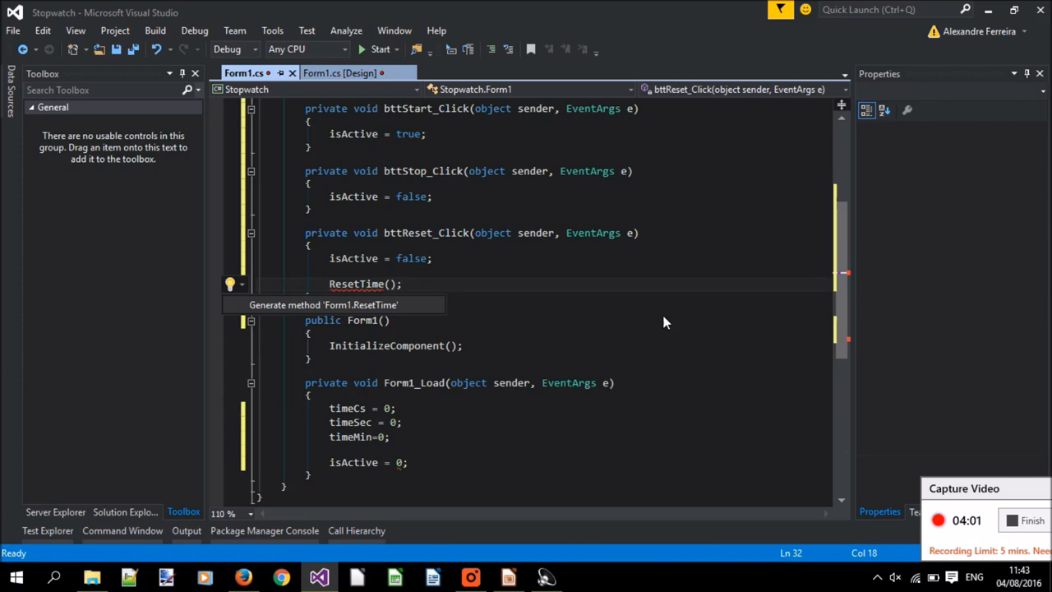
click(322, 305)
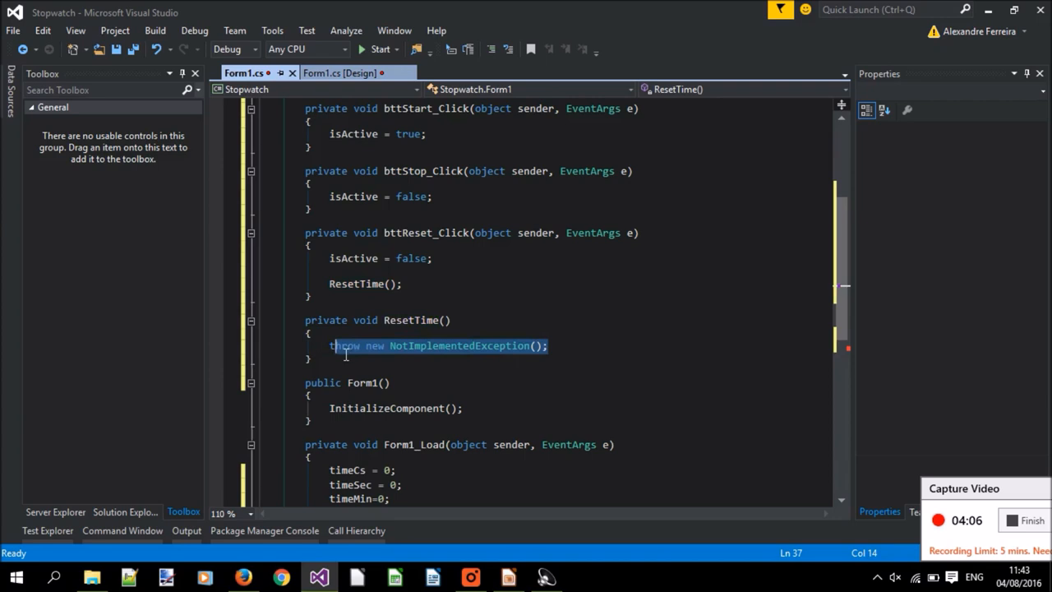
scroll(down, 3)
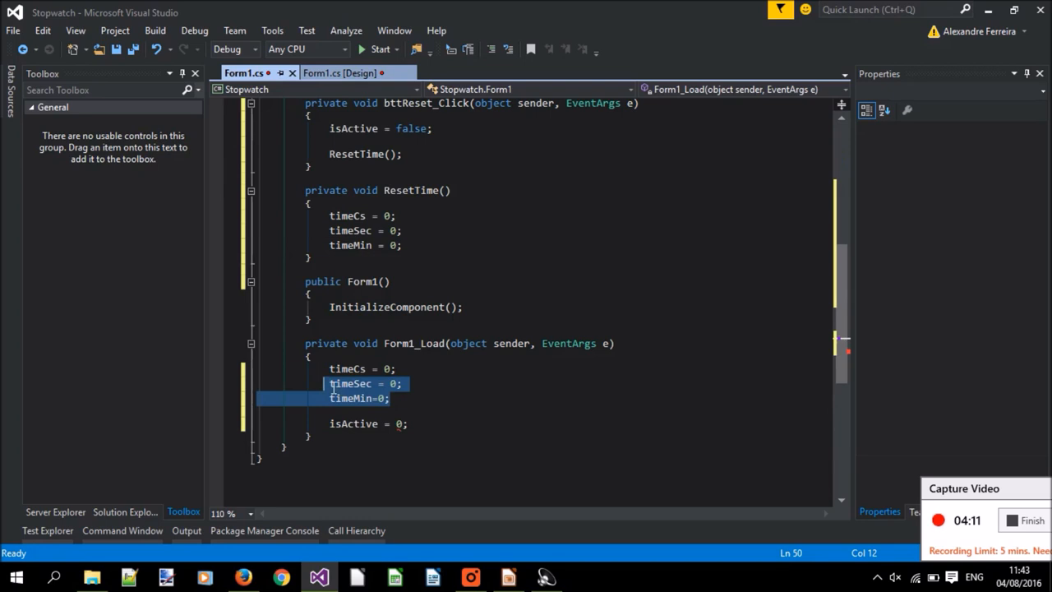
text(ResetTime();)
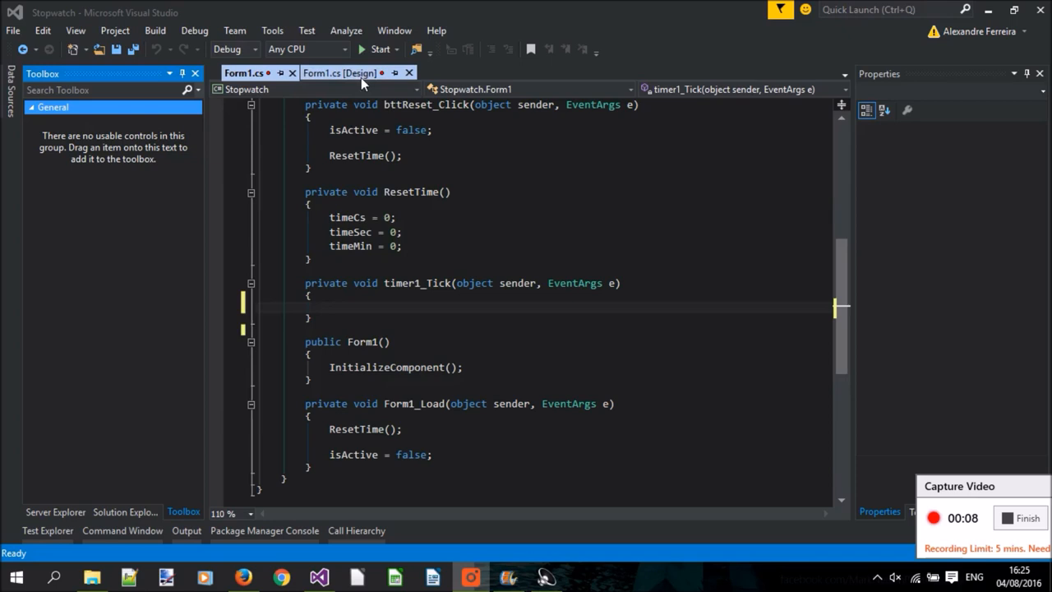
Step: Make timer1_Tick count timeCs while isActive, carrying to timeSec at 100 and timeMin at 60
click(340, 73)
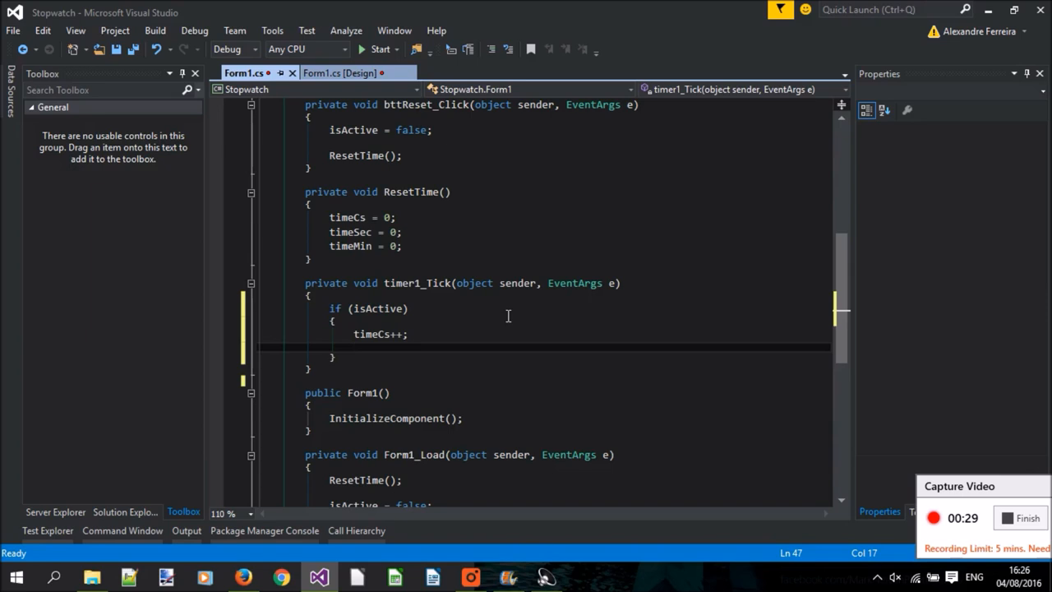
text(if(timeCs ))
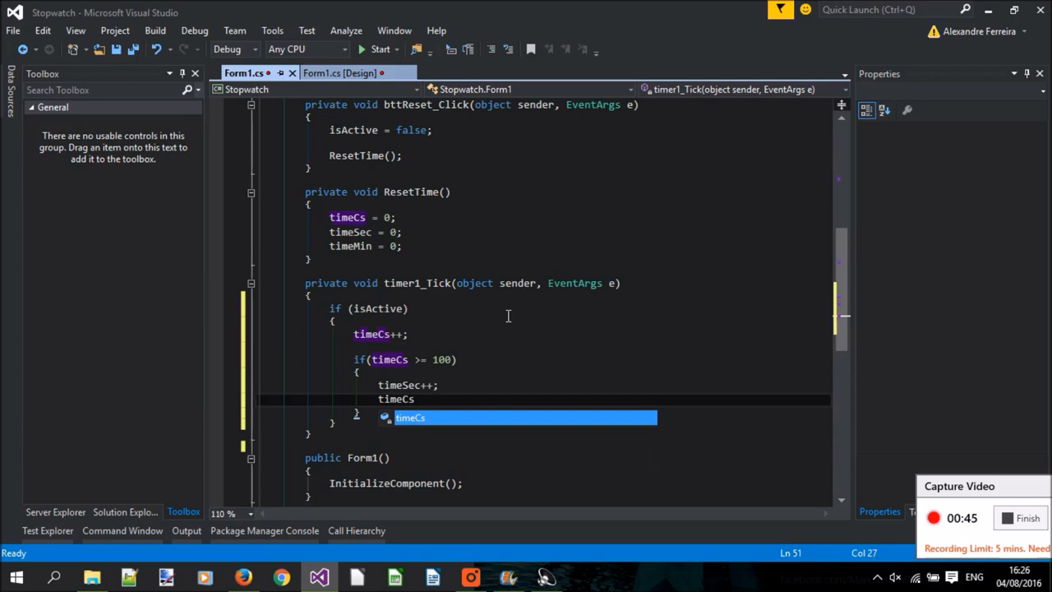
text(if(timeSec >= 60) {)
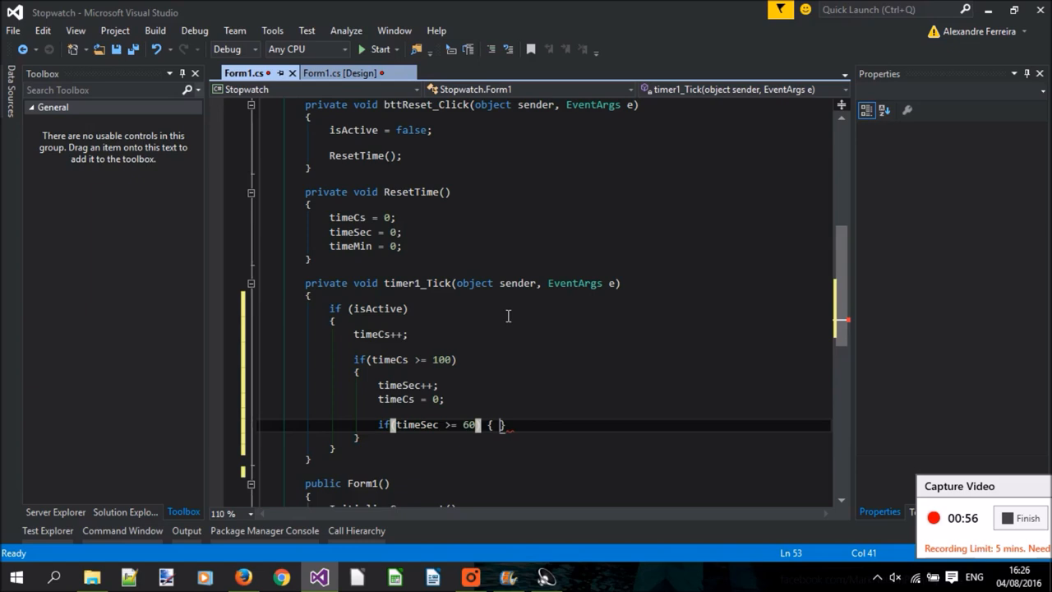
text(timeMin++;)
text(timeSec = 0;)
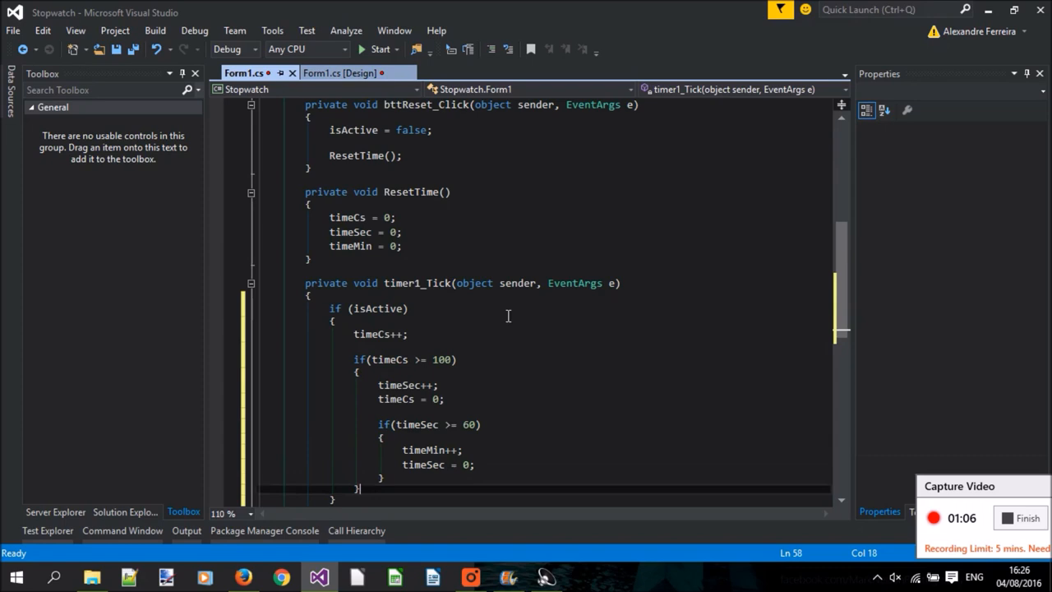
scroll(down, 3)
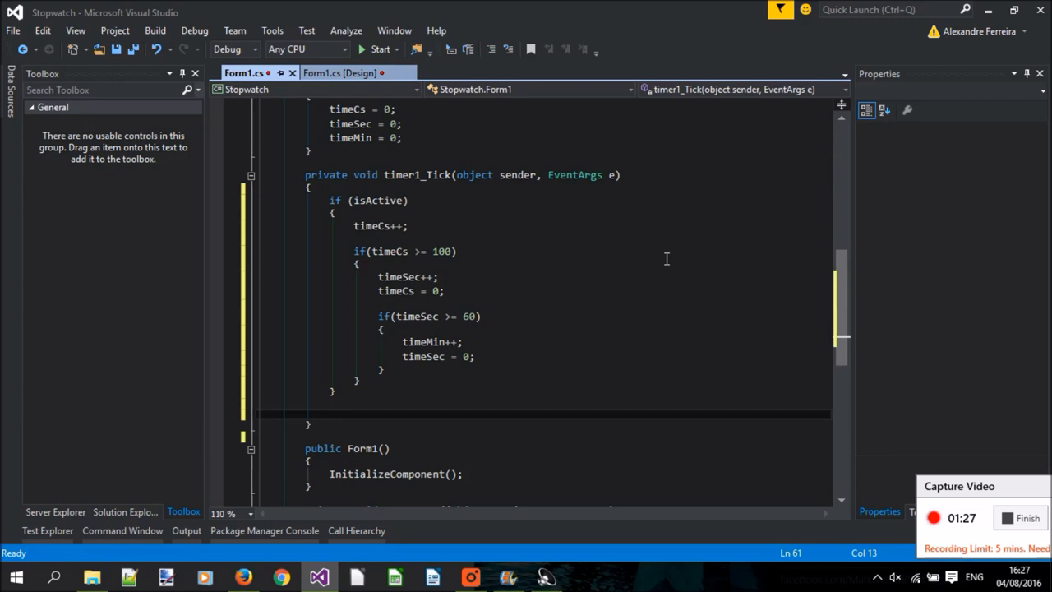
Step: Call DrawTime() from timer1_Tick and set the lblCs, lblSec, lblMin text via String.Format
text(DrawTime();)
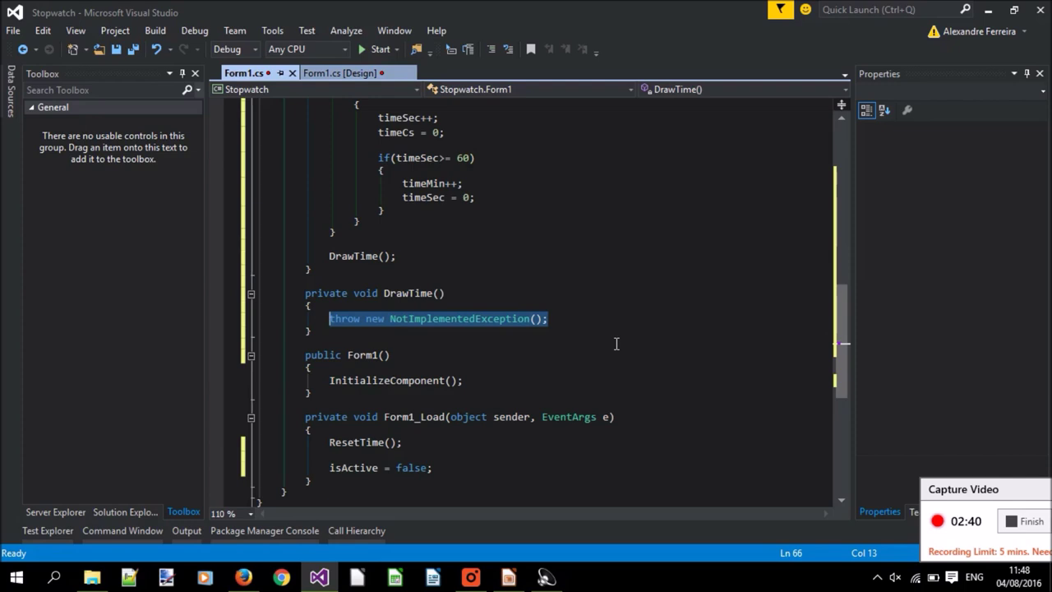
text(lblCs.)
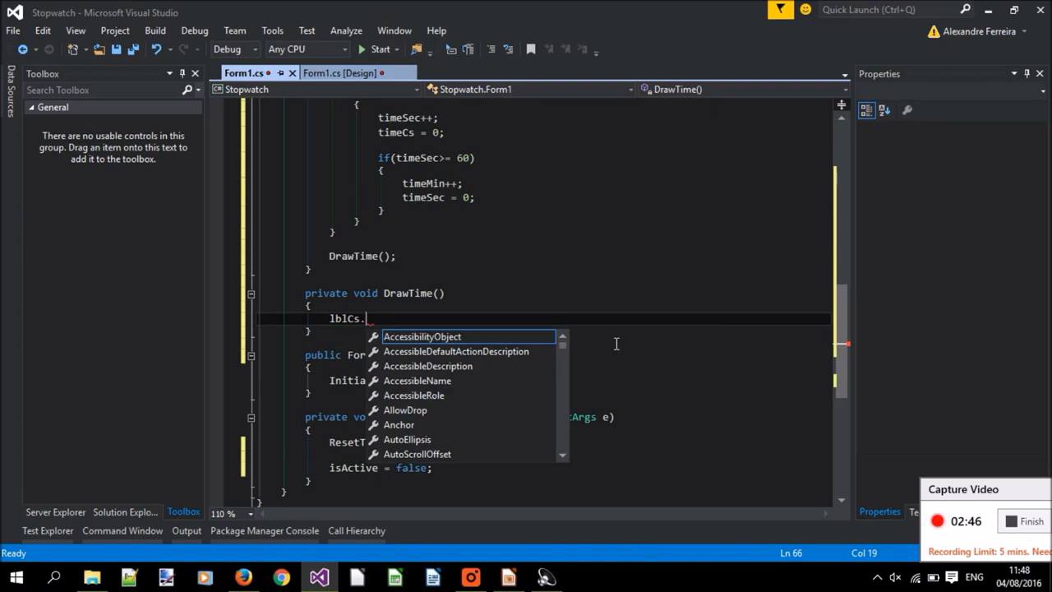
text(Text = timeCs;)
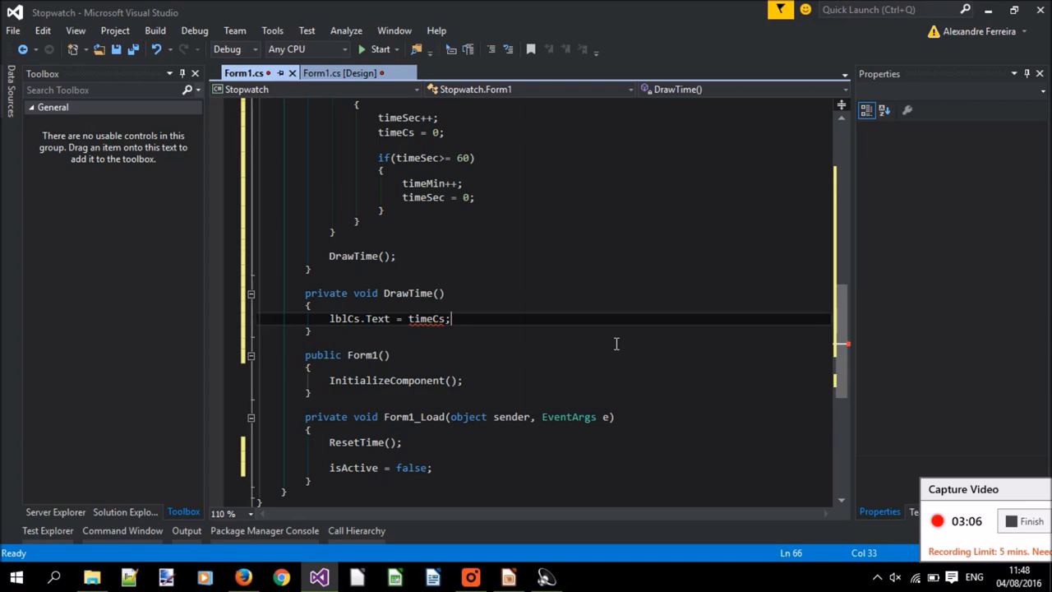
text(String.Format("{0,)
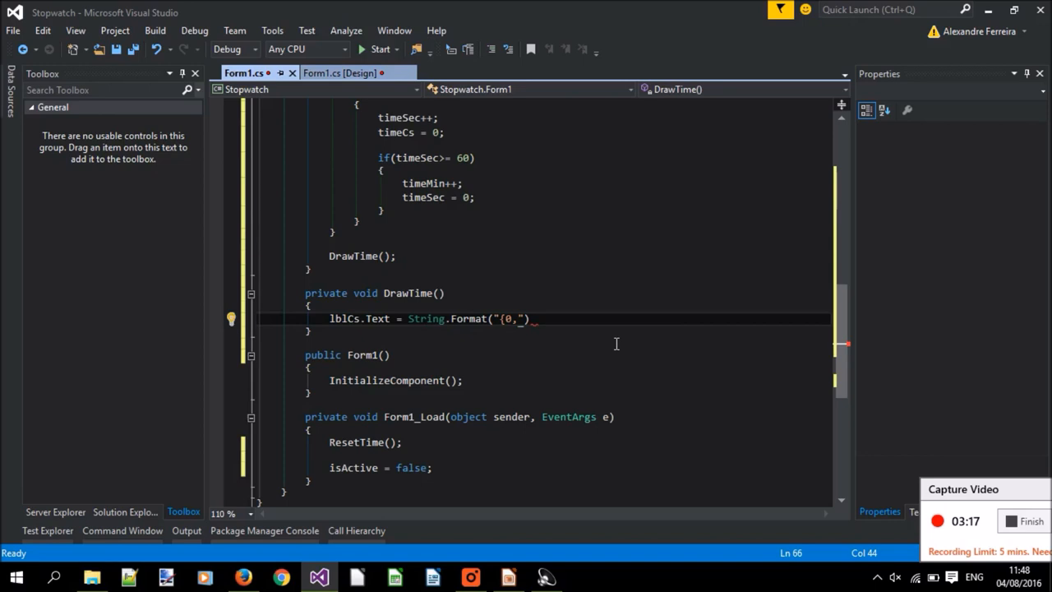
text(00}", timeCs)
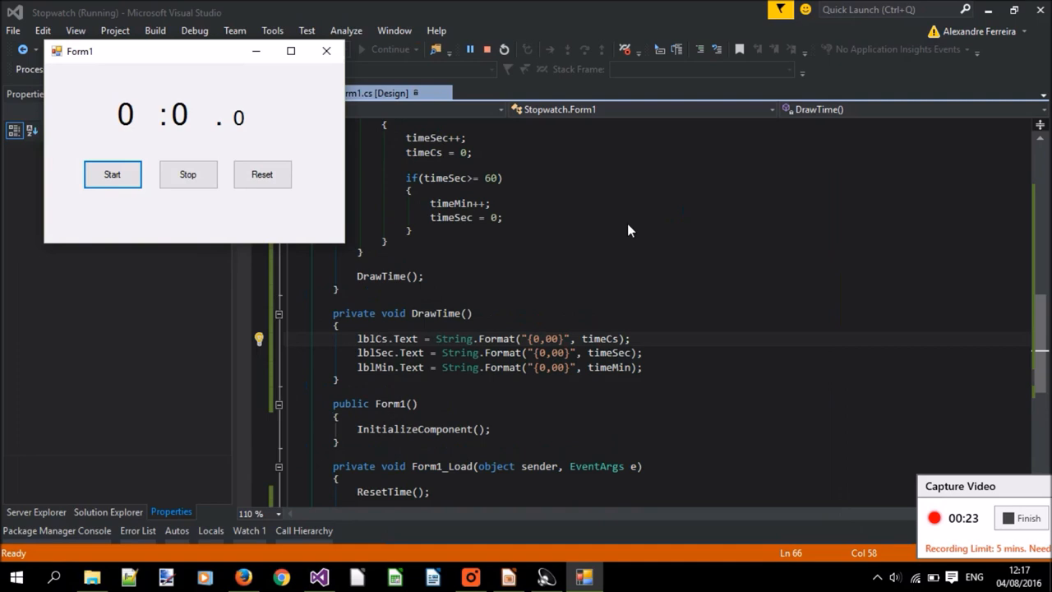
Step: Stop the running stopwatch and relaunch it to check the two-digit 00:00.69 display
click(497, 50)
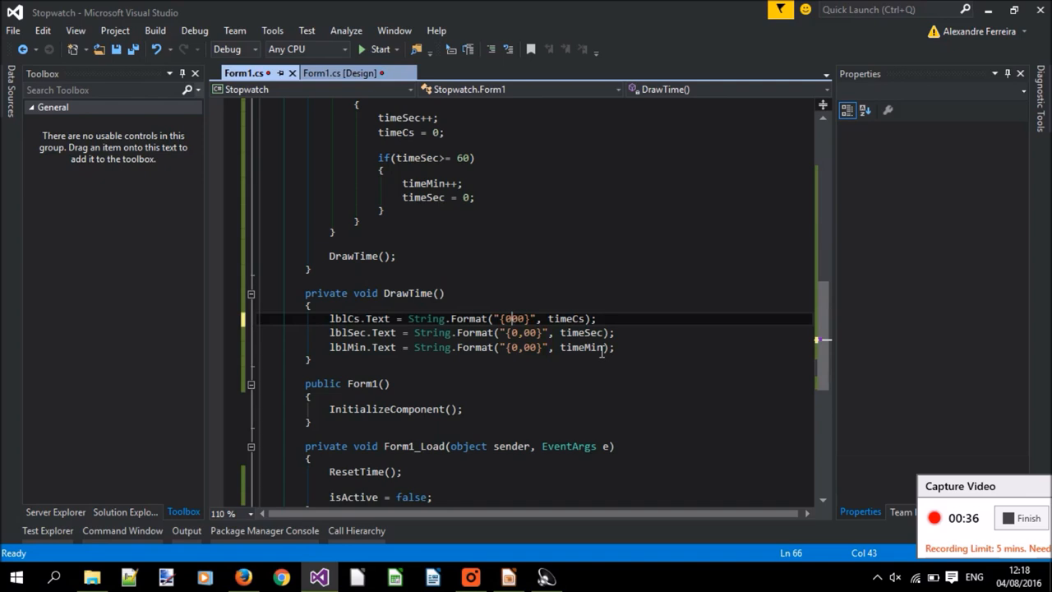
click(377, 49)
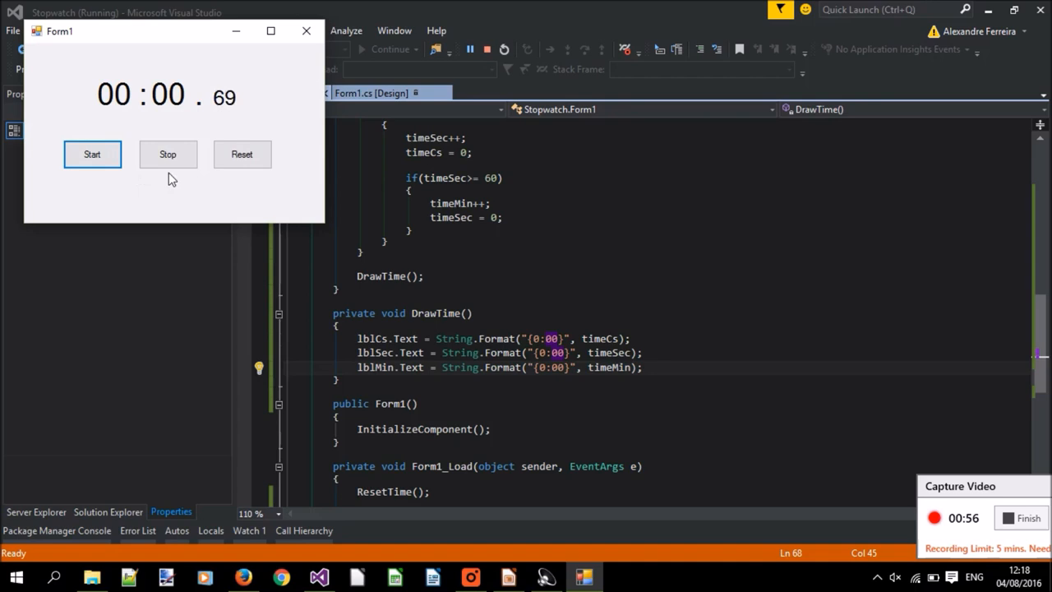